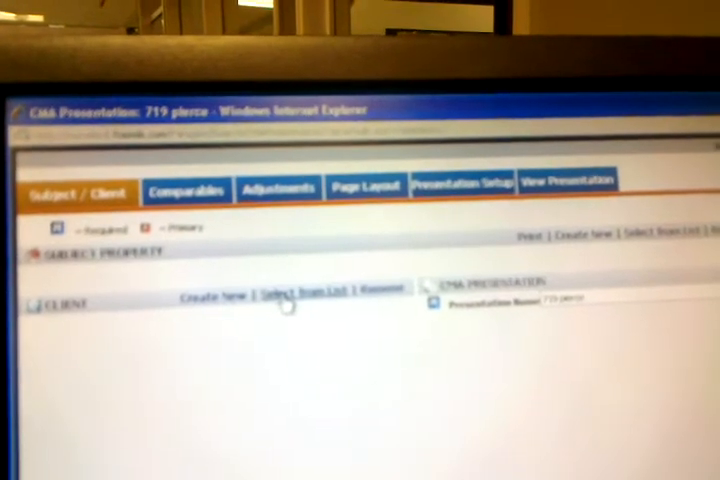
# - Start adding a client from the empty Client section of the 719 pierce presentation
pyautogui.click(290, 295)
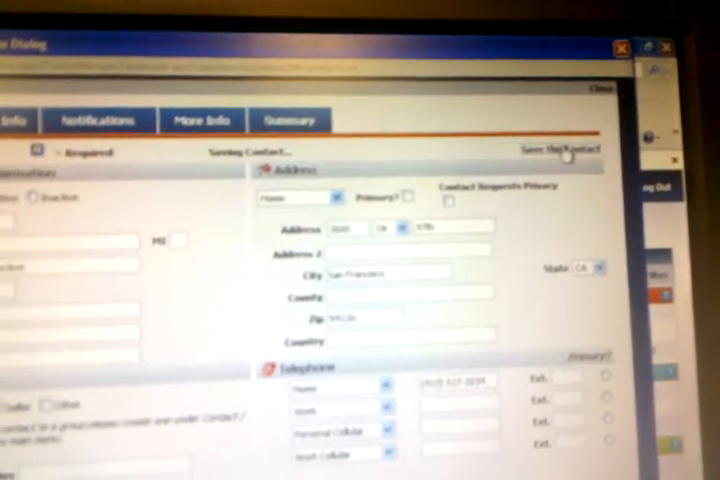
# - Save the new buyer contact with its San Francisco, CA address and home phone
pyautogui.click(560, 148)
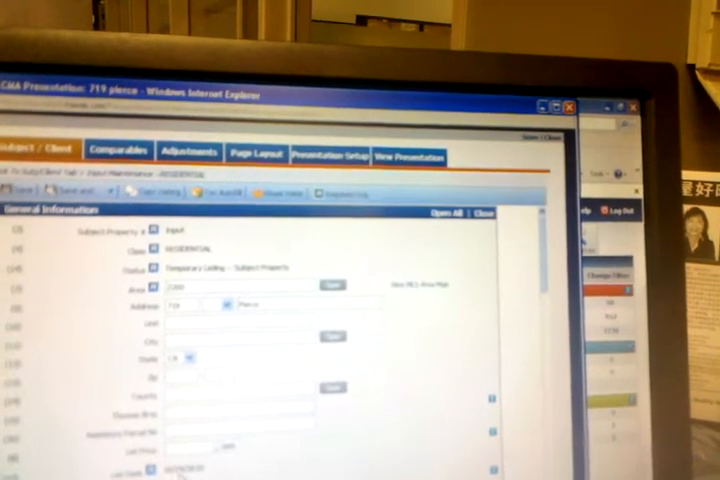
pyautogui.scroll(-3)
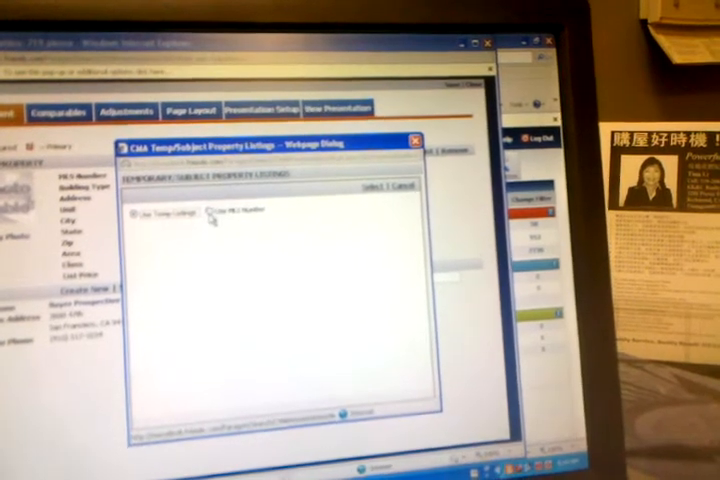
# - Toggle to MLS Number lookup and select the 719 Pierce Albany temp listing as subject
pyautogui.click(205, 213)
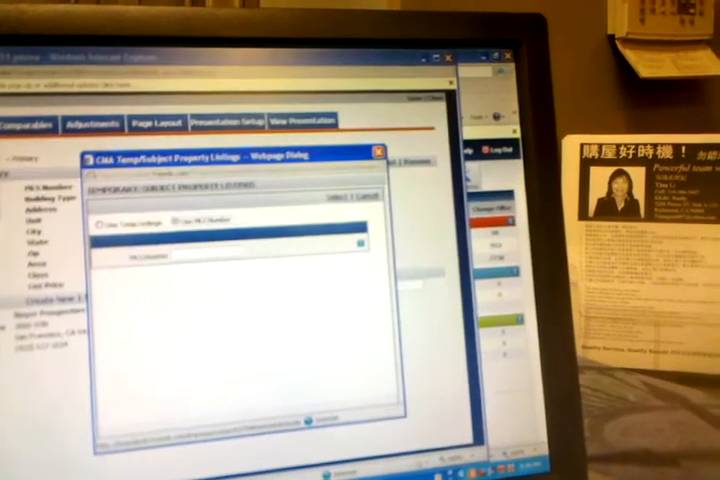
pyautogui.click(373, 150)
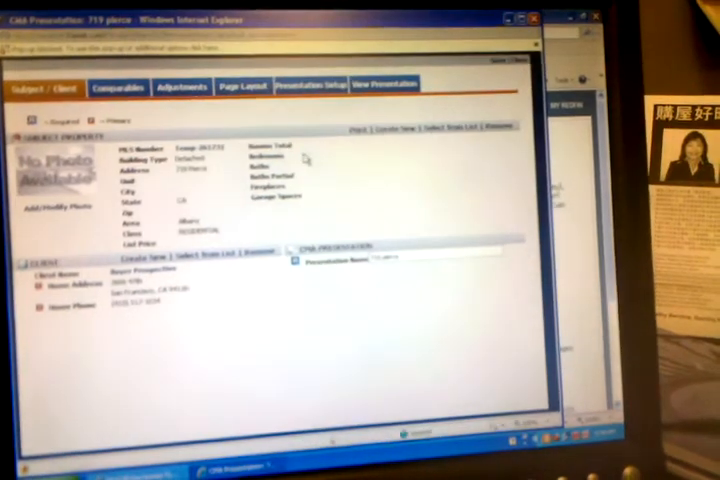
pyautogui.click(117, 88)
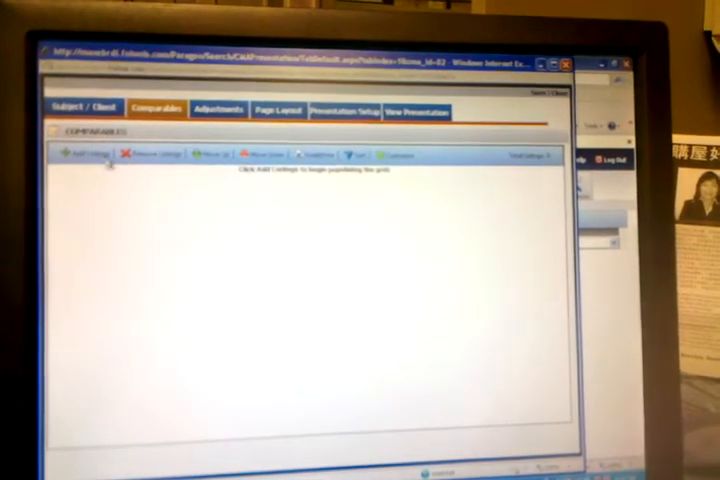
# - Begin adding listings to the empty comparables grid with Add Listings
pyautogui.click(88, 156)
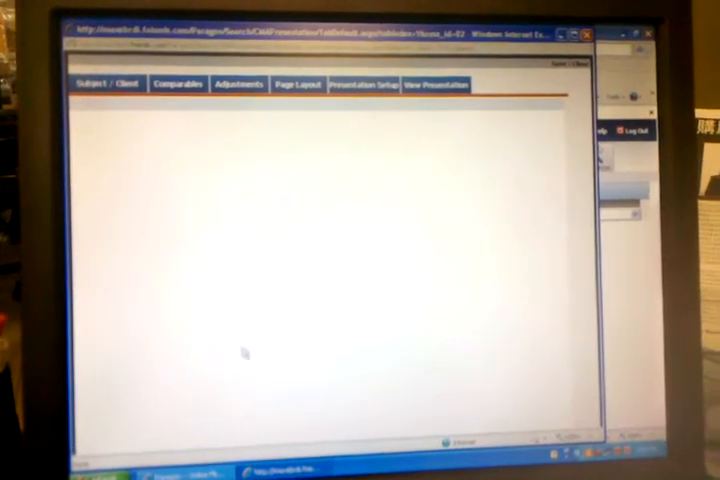
# - Return to the Comparables tab and close the CMA Presentation window
pyautogui.click(186, 83)
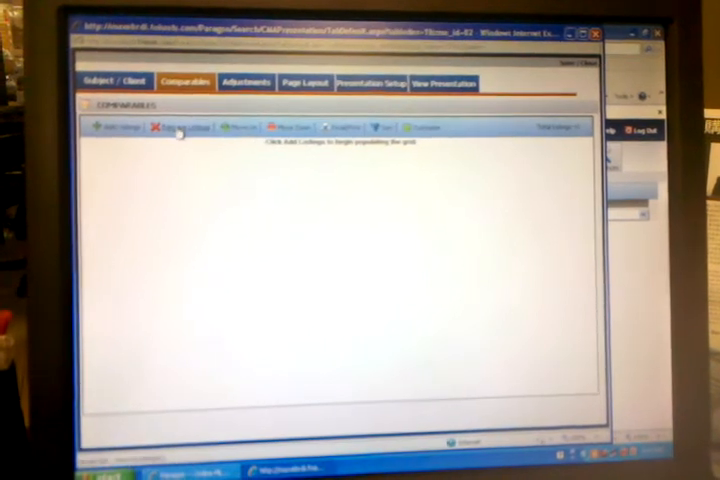
pyautogui.click(112, 127)
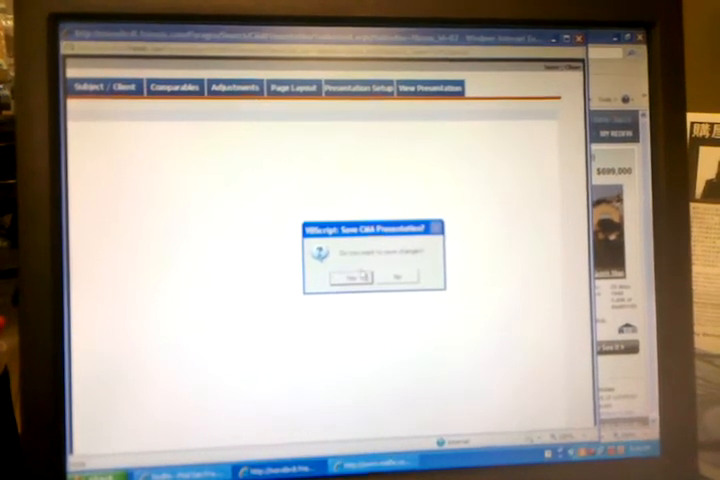
# - Answer the Save CMA Presentation prompt about saving changes
pyautogui.click(397, 277)
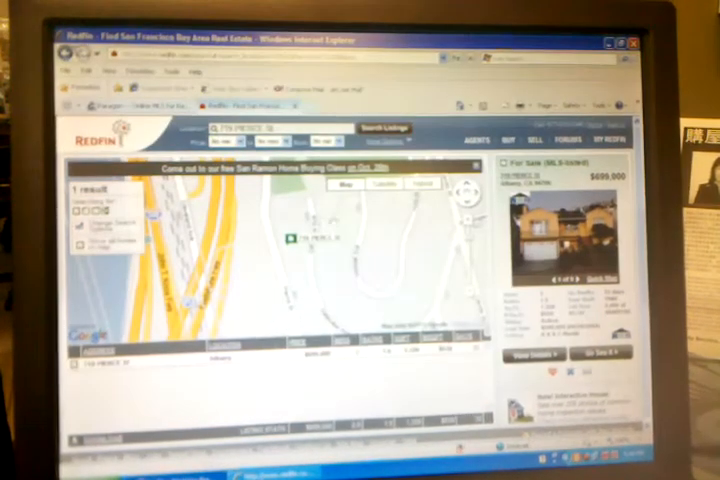